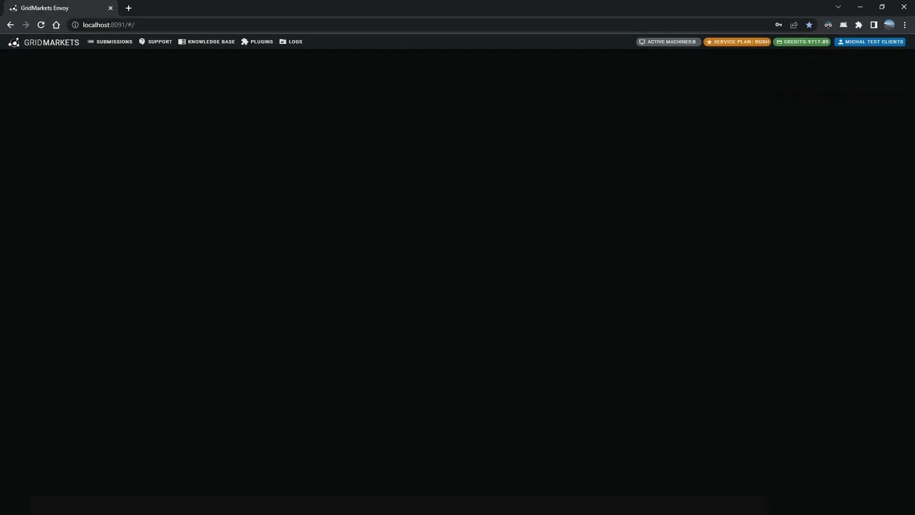
Step: Return to the Envoy home page listing HDN_TUTORIALSLIDES and HDN_SIM_AND_RENDER
click(44, 41)
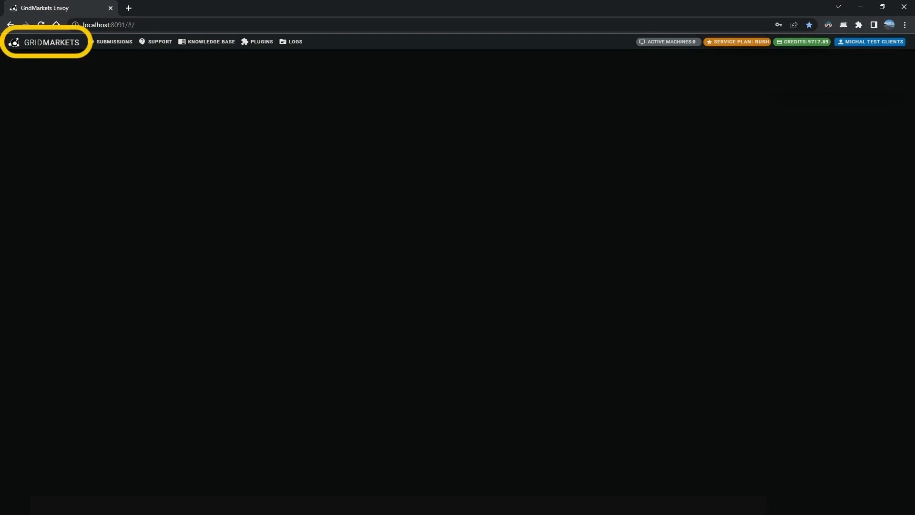
click(45, 42)
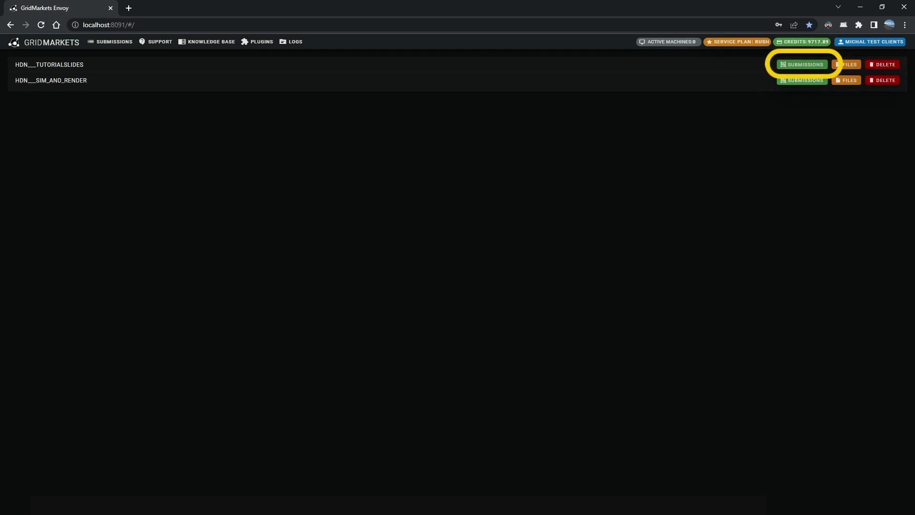
Step: Open HDN_TUTORIALSLIDES submissions, view the Redshift render job's details, then close them
click(802, 65)
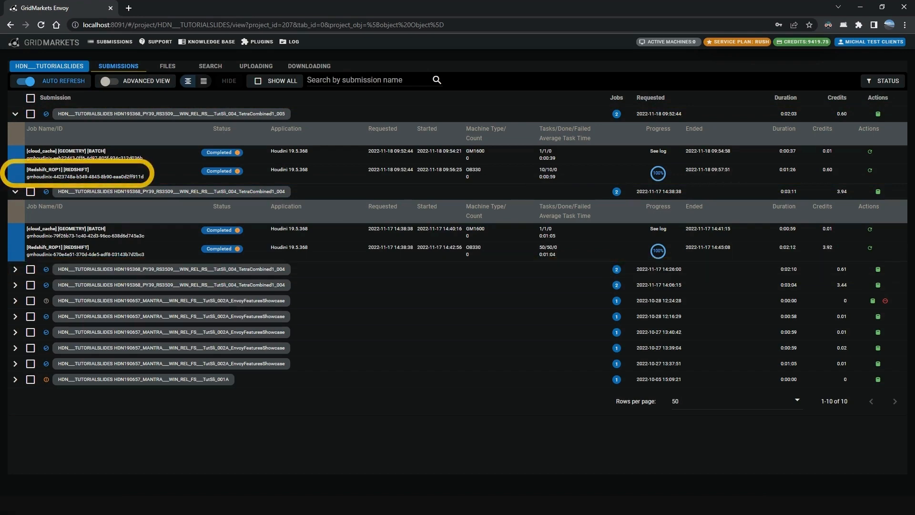
click(62, 174)
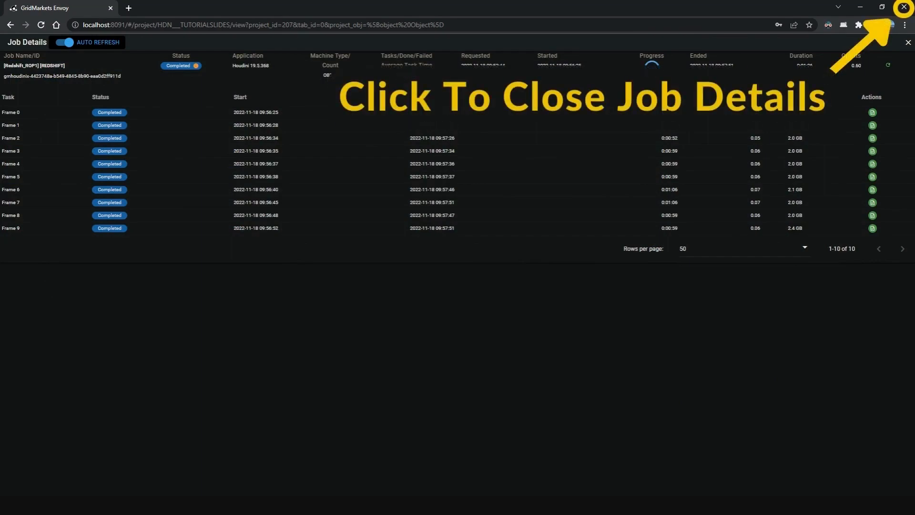
click(907, 43)
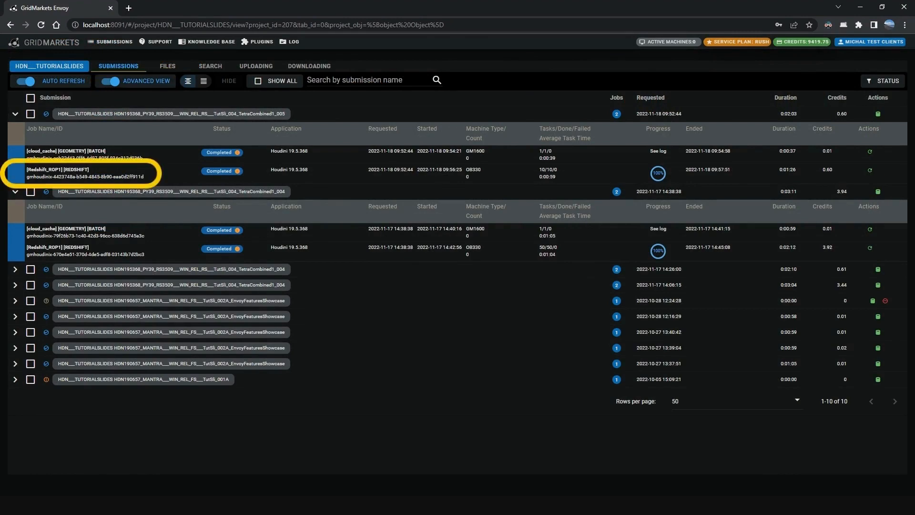
Step: Show the Redshift job's frame tasks and switch the submissions to flat listing
click(67, 172)
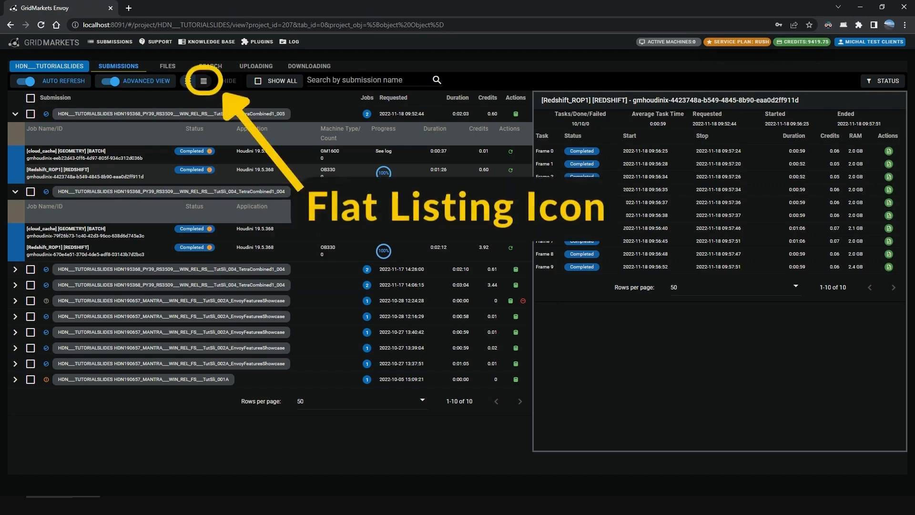
click(203, 81)
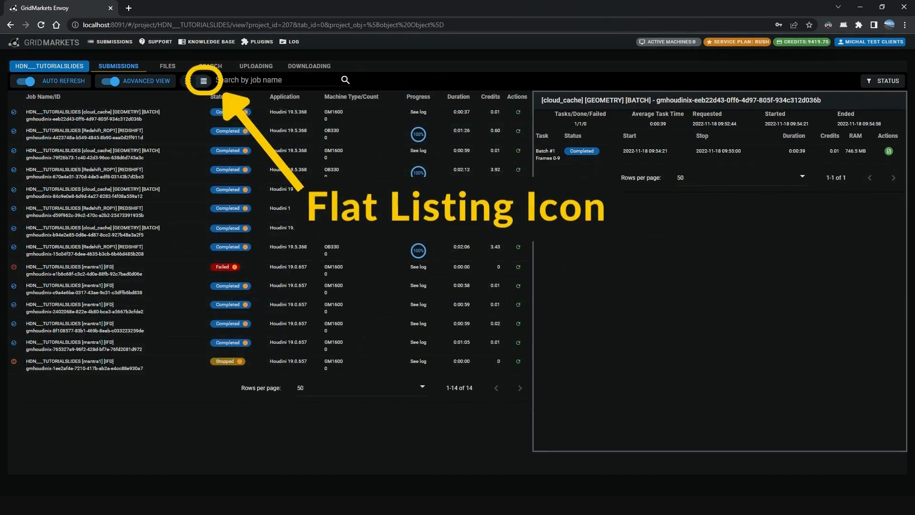
click(203, 81)
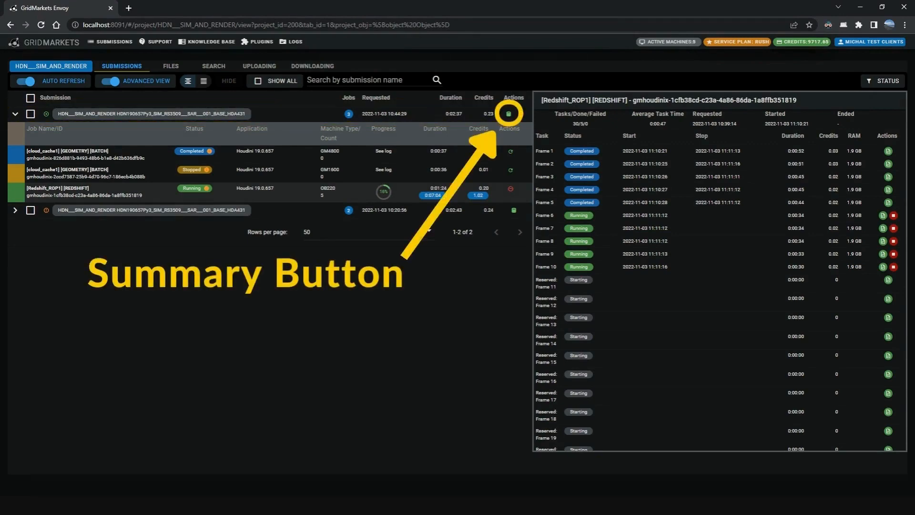
click(511, 113)
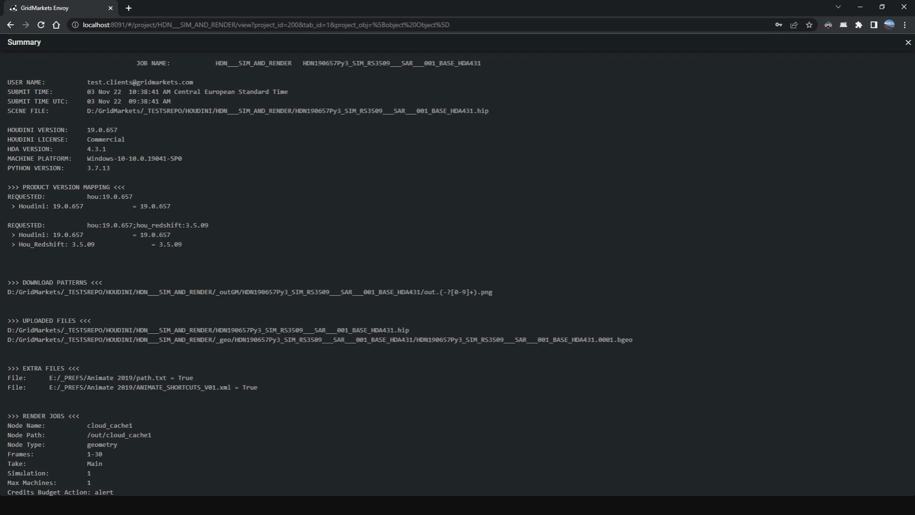
click(908, 43)
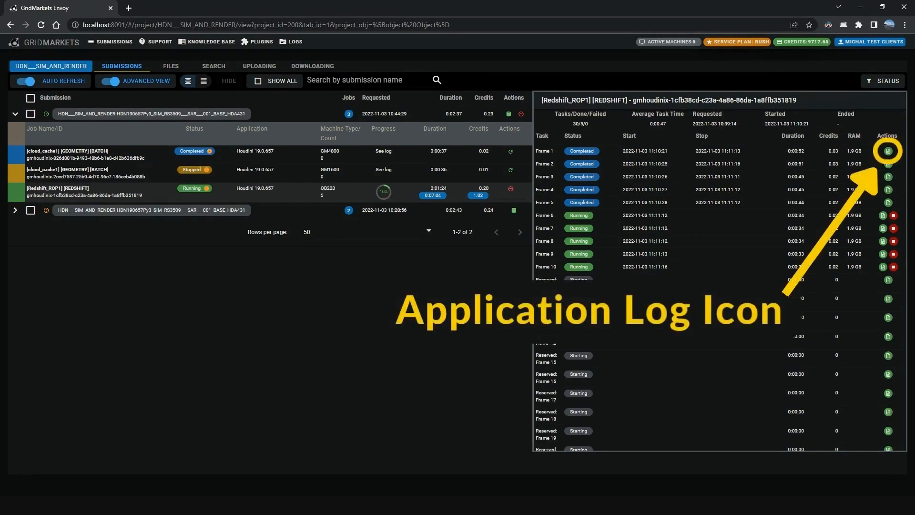
click(886, 149)
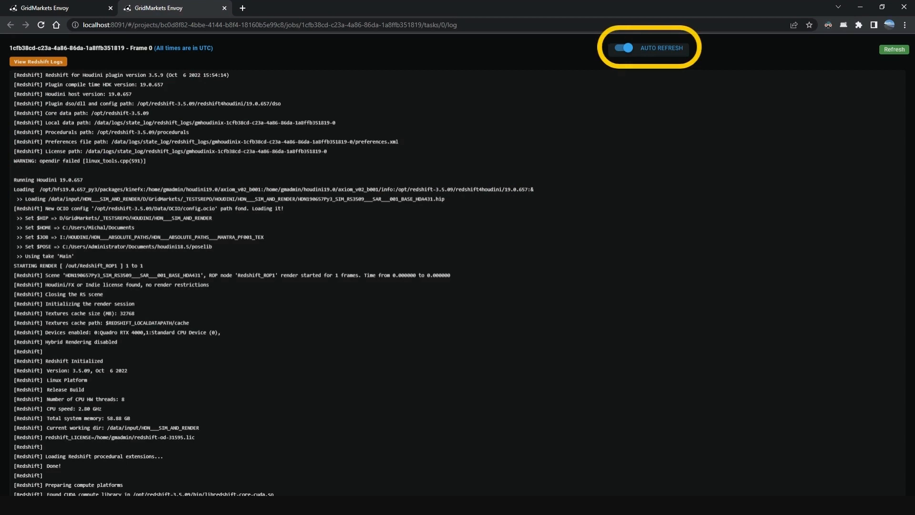
click(623, 48)
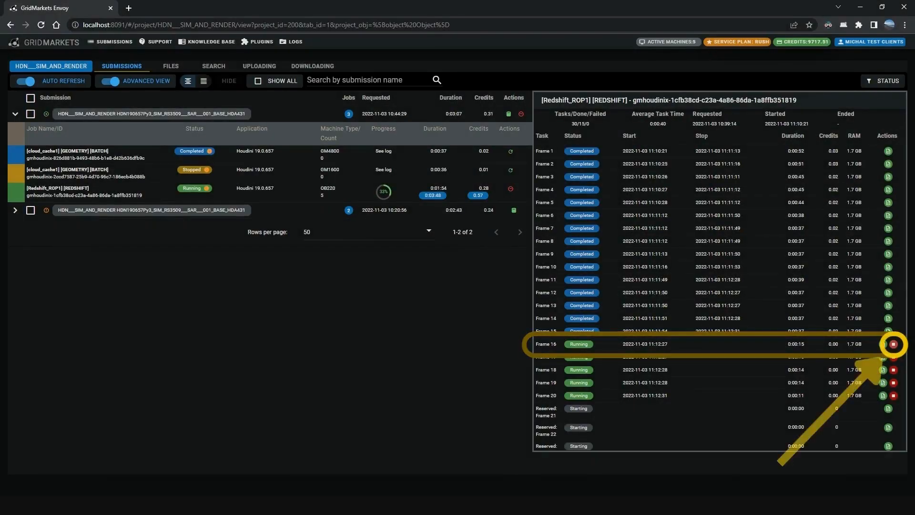
Step: Stop the Frame 16 task while frames 17–20 keep rendering
click(895, 344)
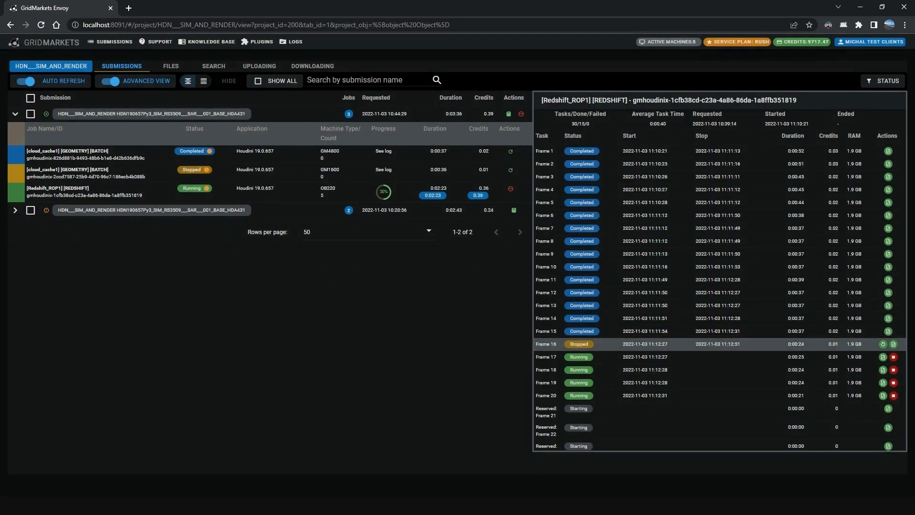
click(99, 191)
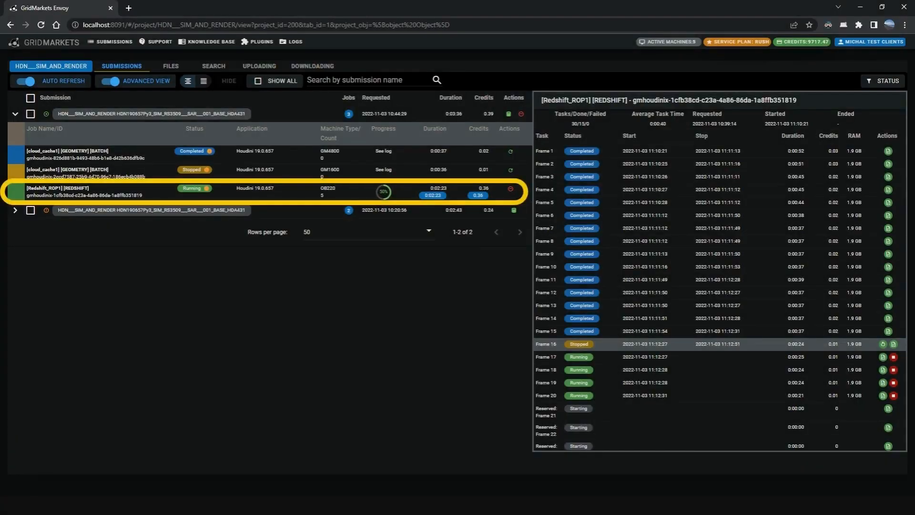
mouse_move(510, 189)
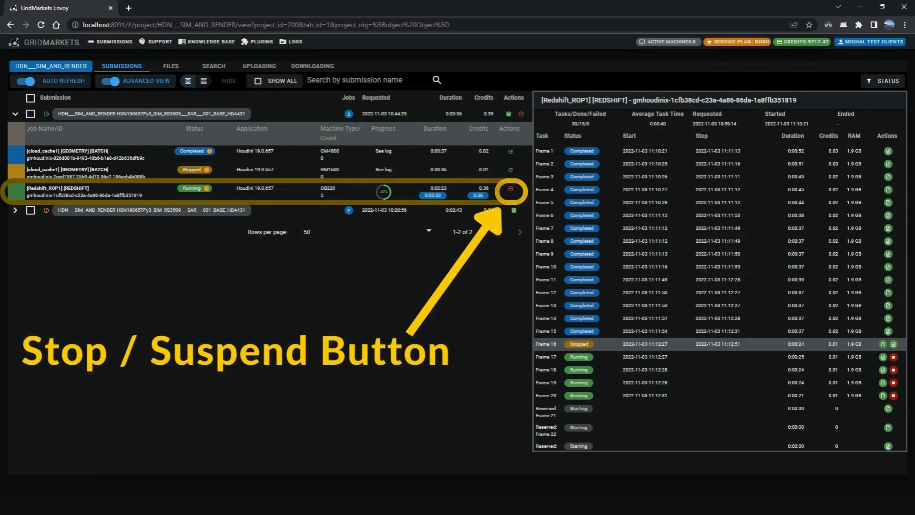
Step: Request stop or suspend of the running Redshift job, reason 'No longer needed'
click(509, 190)
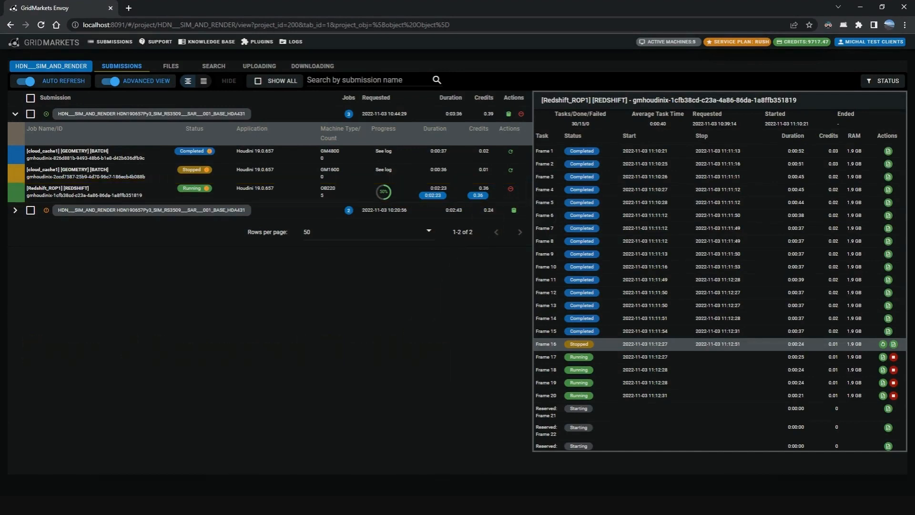
click(510, 189)
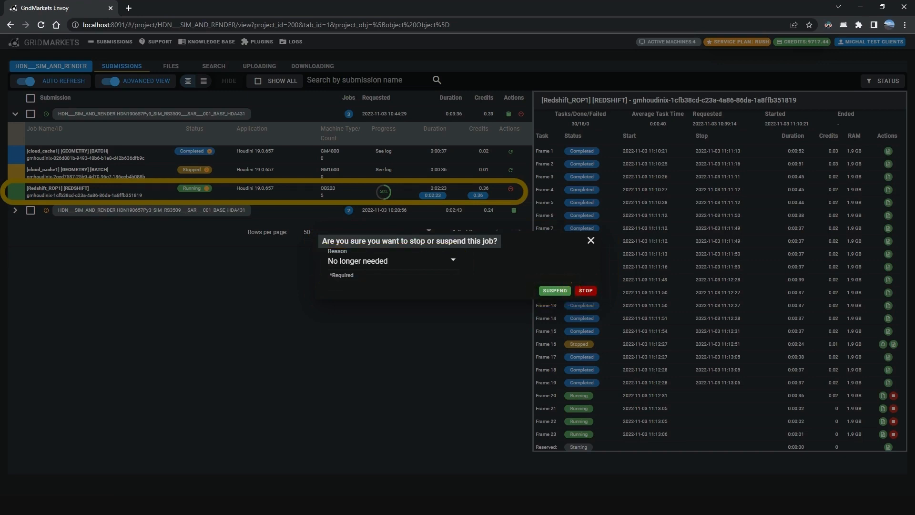
mouse_move(591, 239)
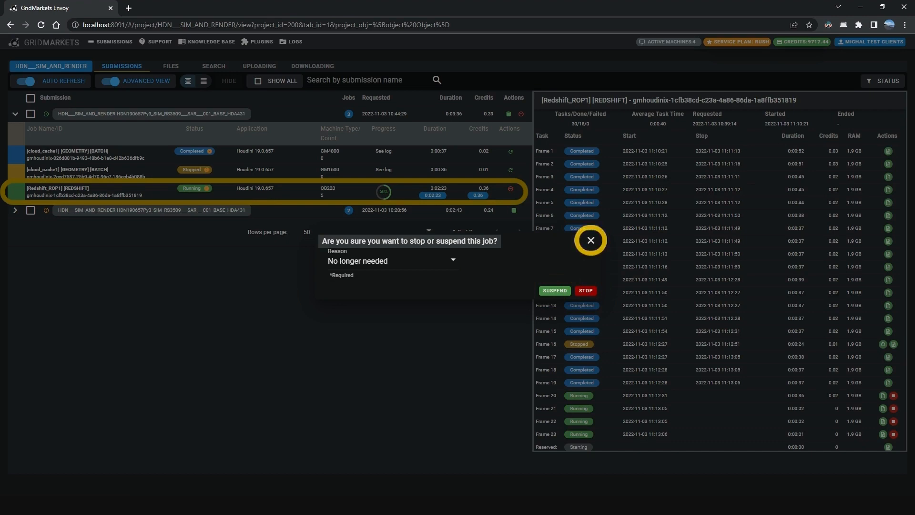